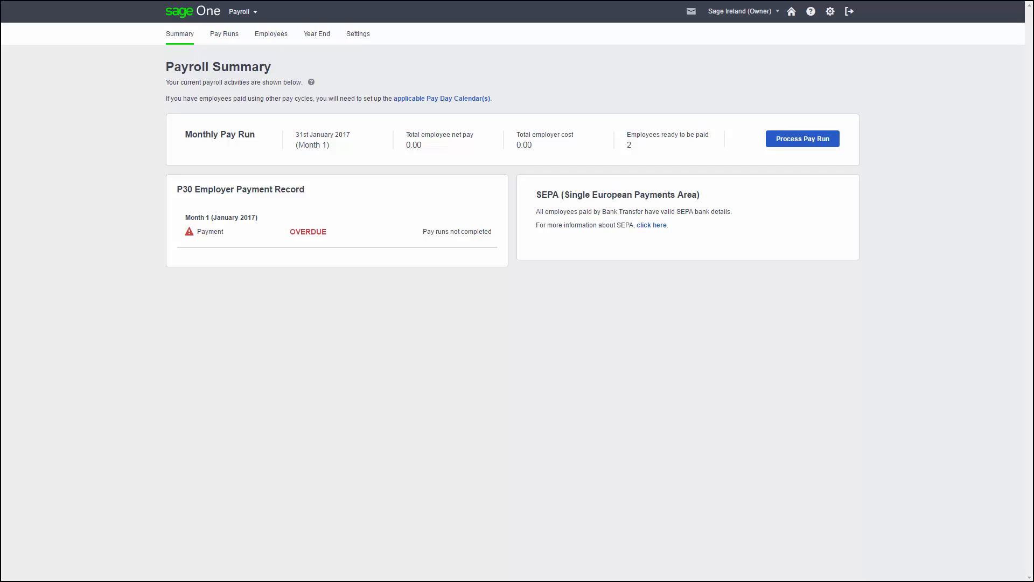
{"action": "mouse_move", "coordinate": [755, 149]}
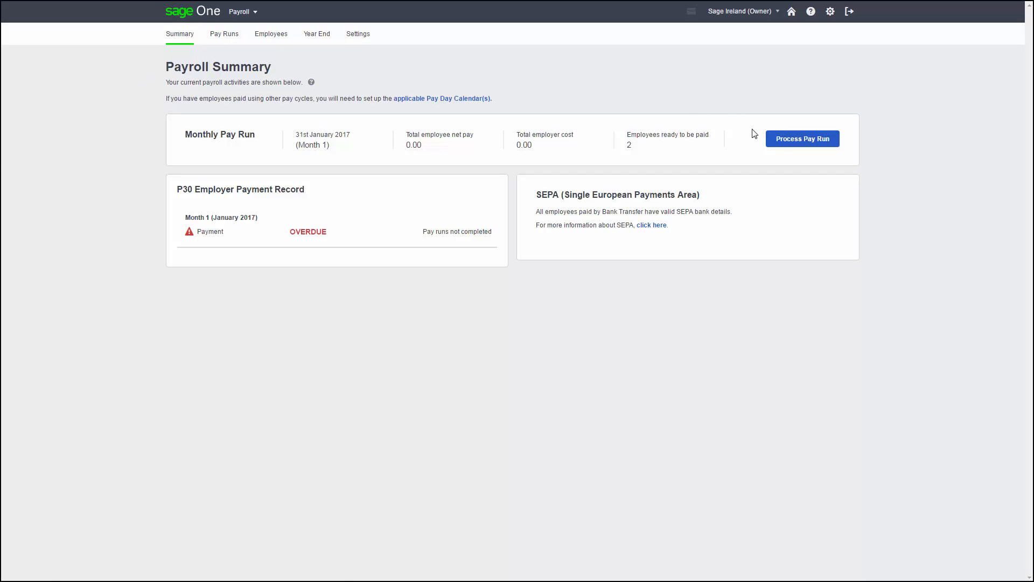
{"action": "mouse_move", "coordinate": [783, 141]}
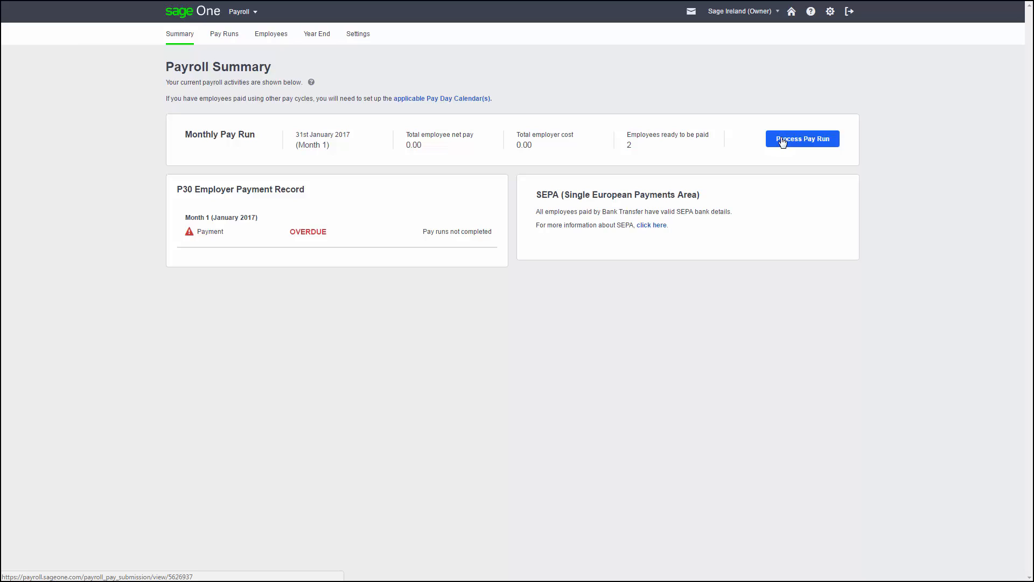
Start the monthly pay run from the Payroll Summary page.
{"action": "left_click", "coordinate": [803, 139]}
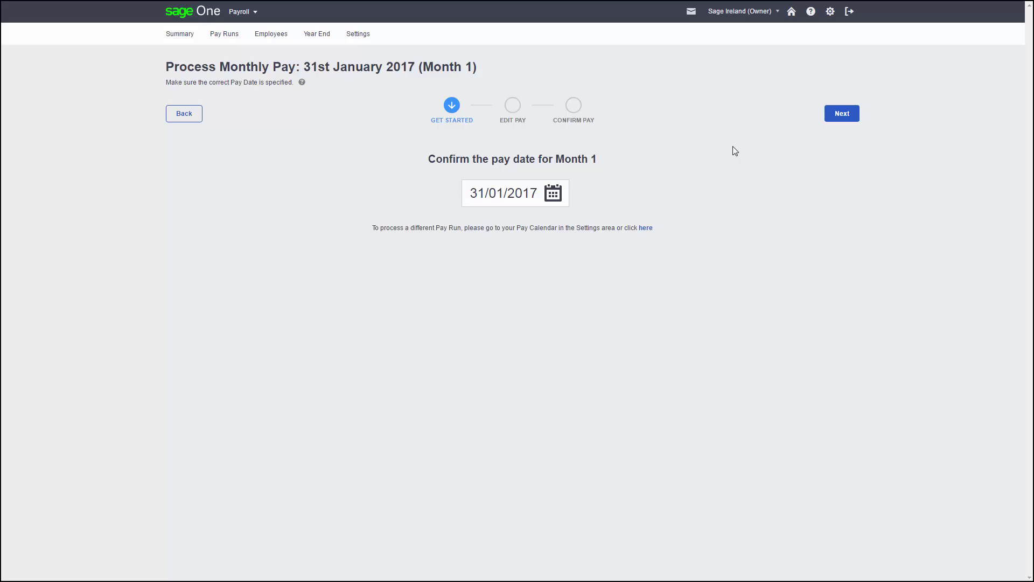
Set the pay date to 10 January 2017 and continue to editing pay.
{"action": "left_click", "coordinate": [514, 193]}
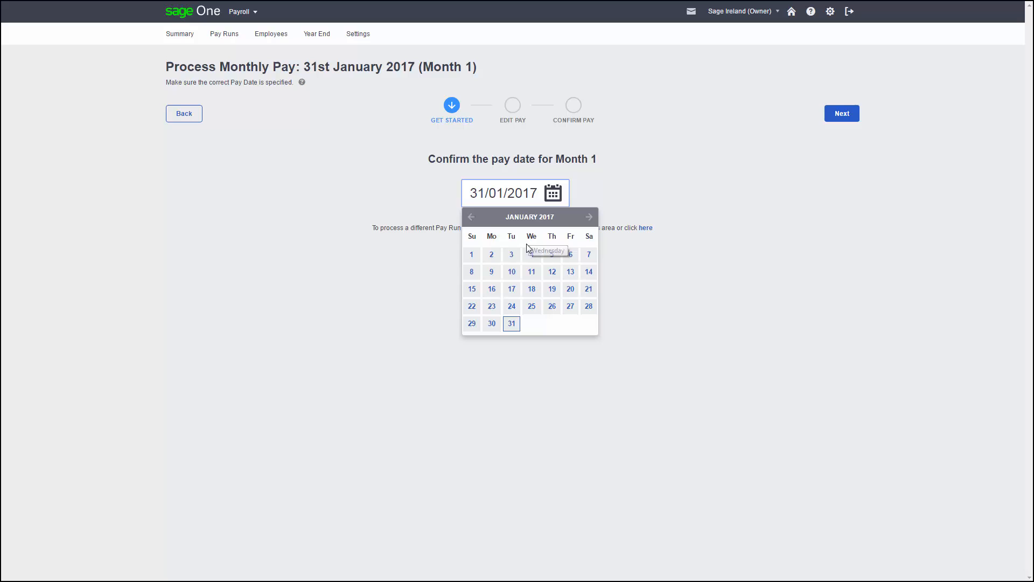
{"action": "mouse_move", "coordinate": [511, 271]}
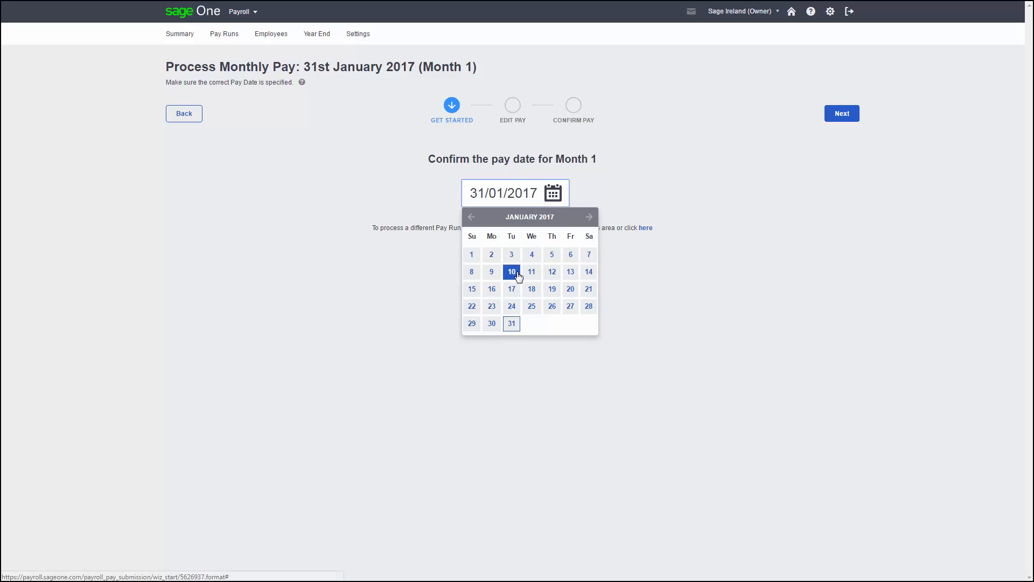
{"action": "left_click", "coordinate": [512, 272]}
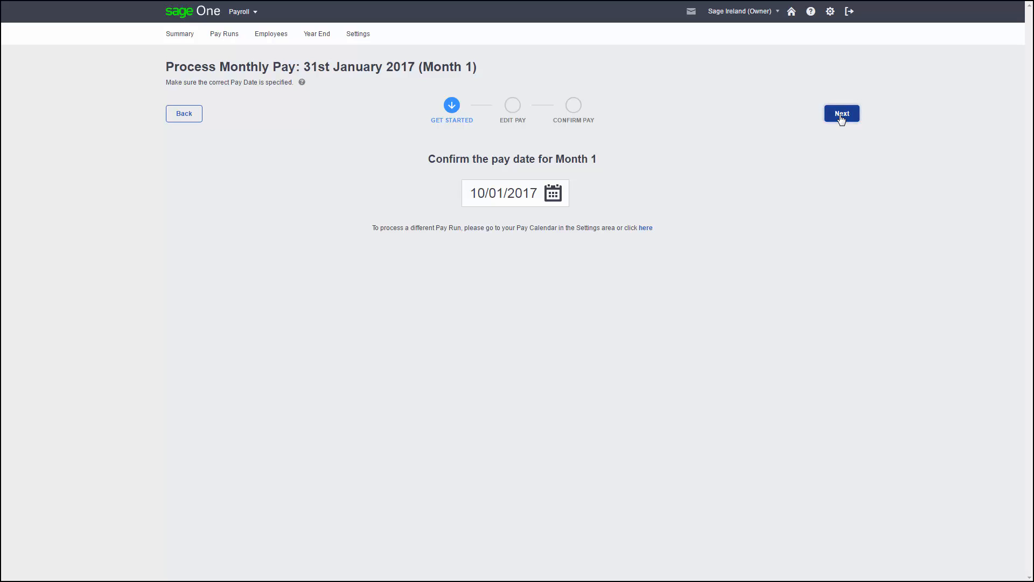
{"action": "left_click", "coordinate": [842, 113]}
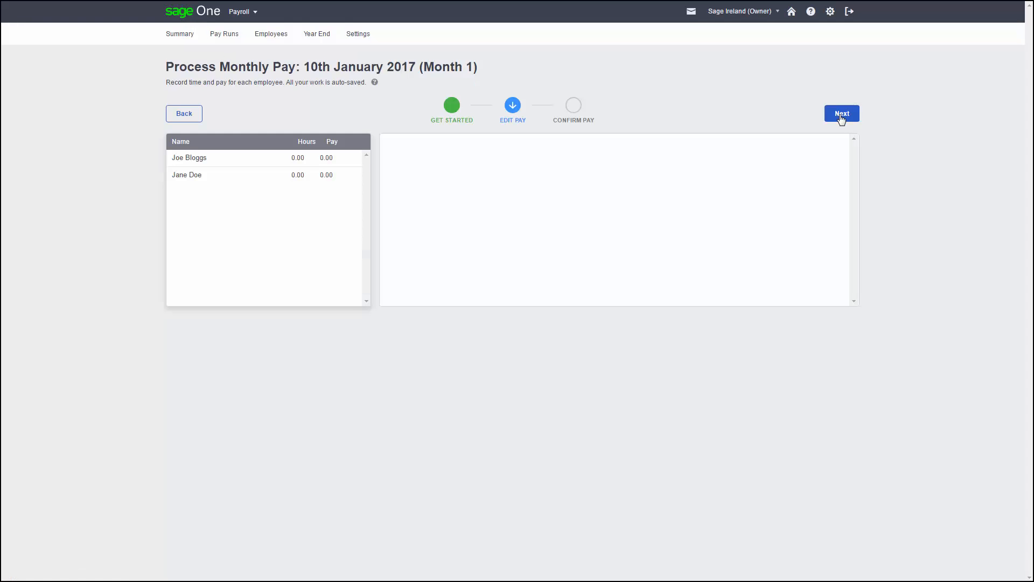
Bring up Joe Bloggs's pay details and the Add Payment options.
{"action": "left_click", "coordinate": [842, 114]}
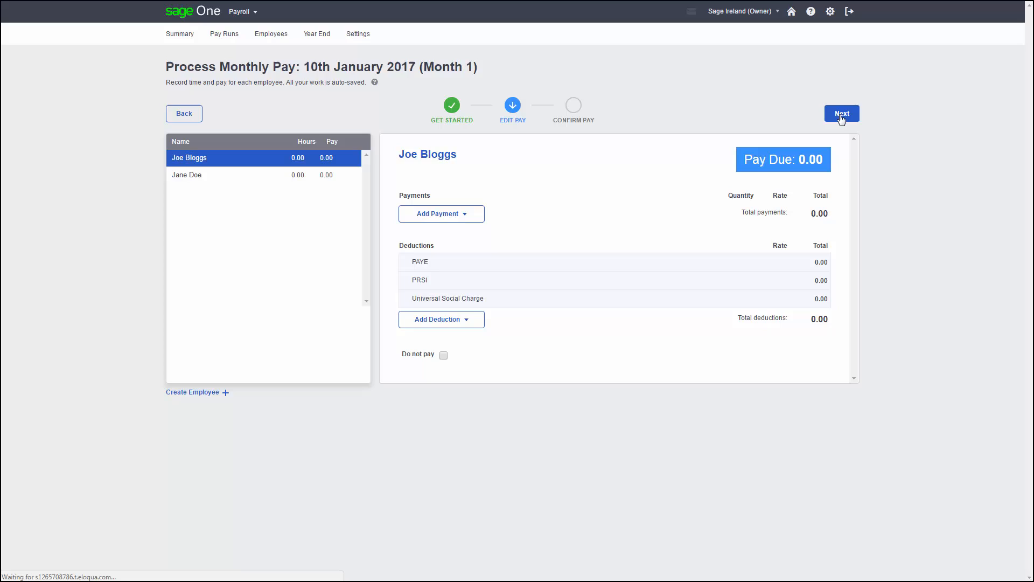
{"action": "mouse_move", "coordinate": [568, 162]}
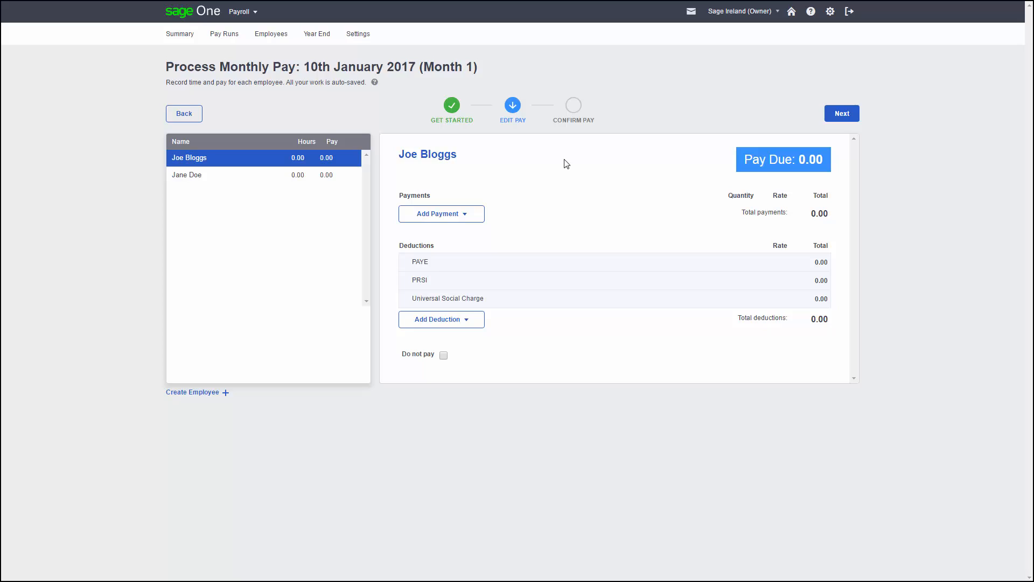
{"action": "mouse_move", "coordinate": [533, 178]}
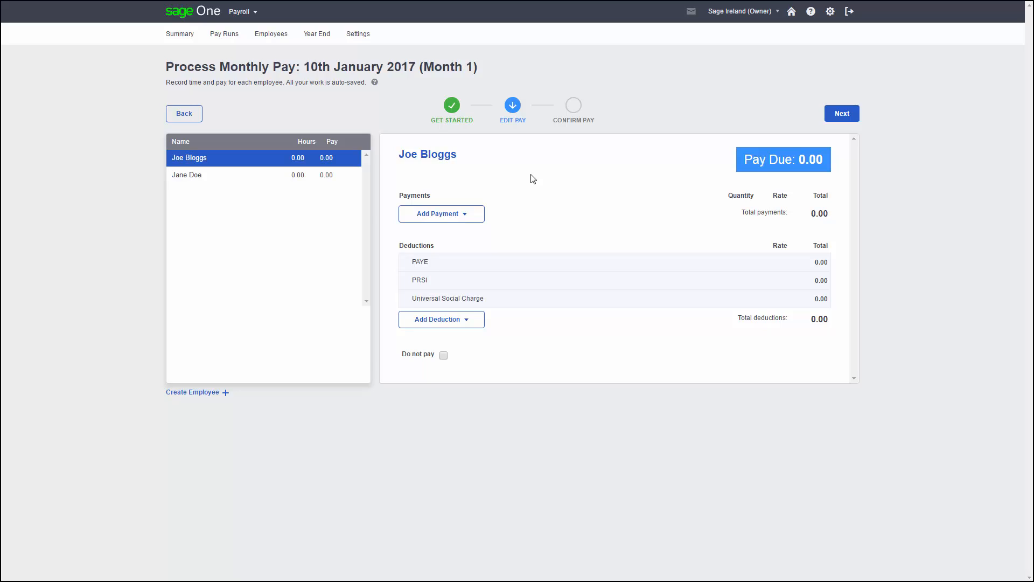
{"action": "mouse_move", "coordinate": [454, 214]}
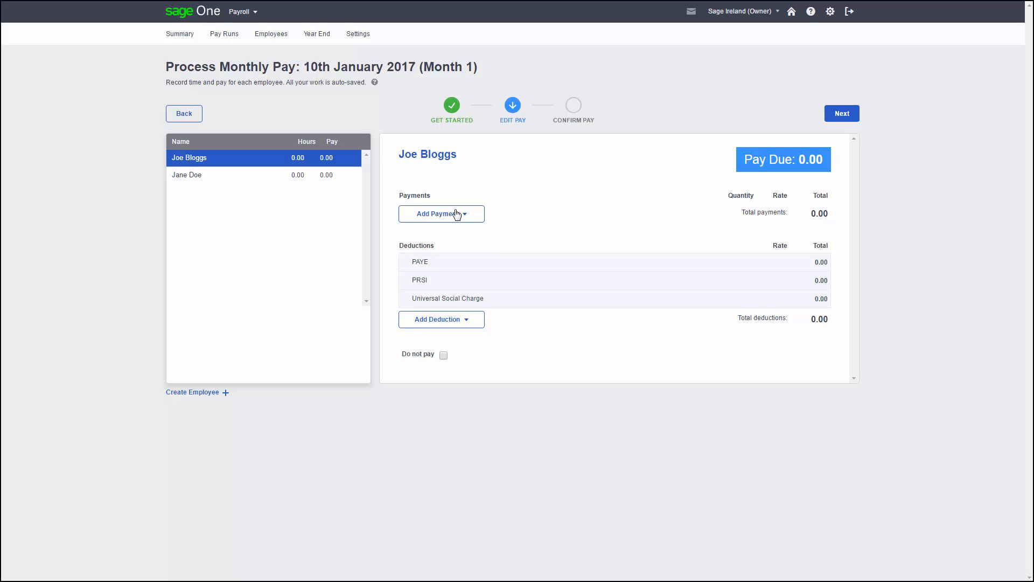
{"action": "left_click", "coordinate": [441, 213]}
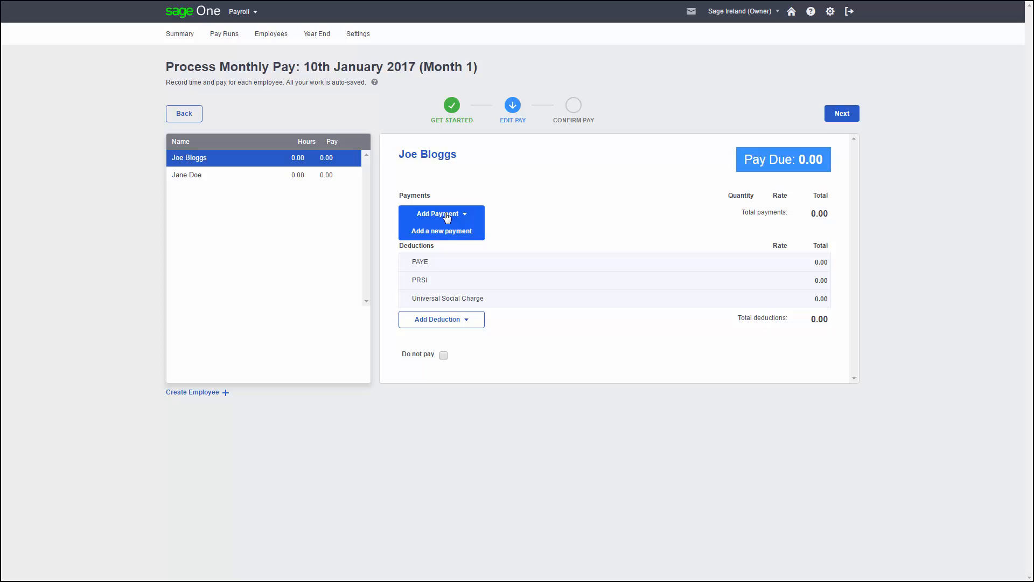
{"action": "mouse_move", "coordinate": [447, 233]}
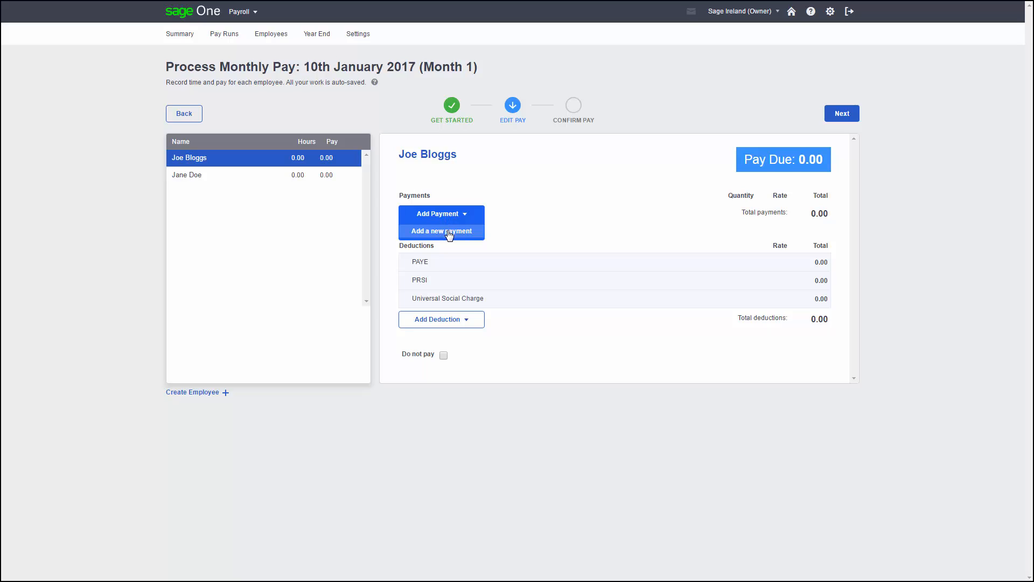
Fill in a new Salary-category, Salary-type payment named Wages for Joe Bloggs.
{"action": "left_click", "coordinate": [441, 231]}
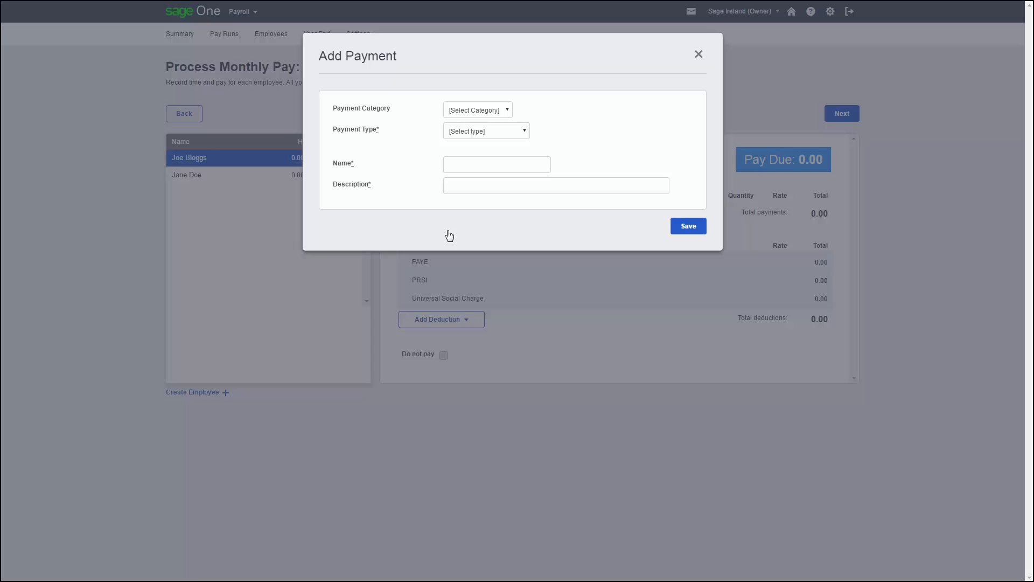
{"action": "left_click", "coordinate": [478, 110]}
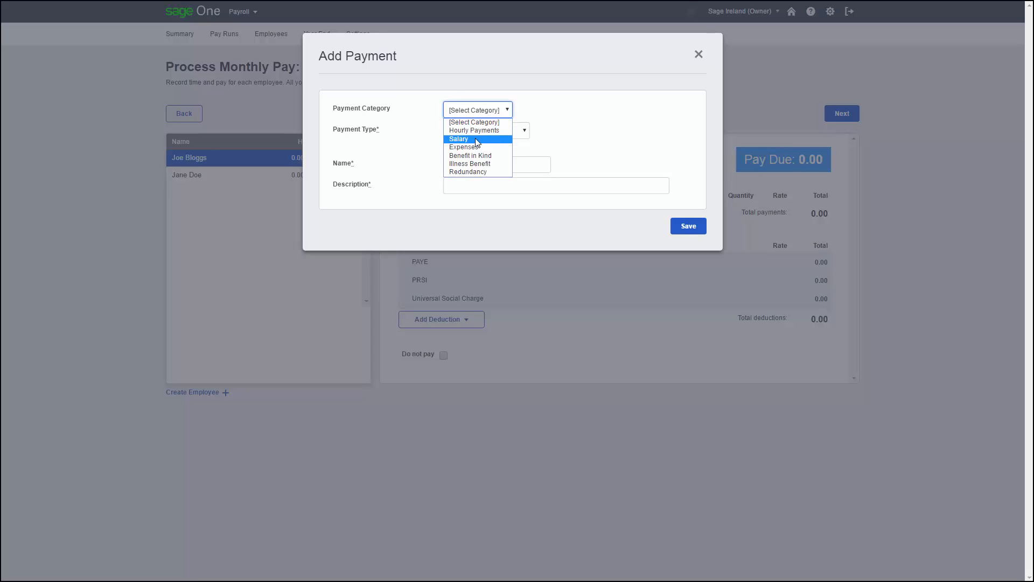
{"action": "left_click", "coordinate": [468, 139]}
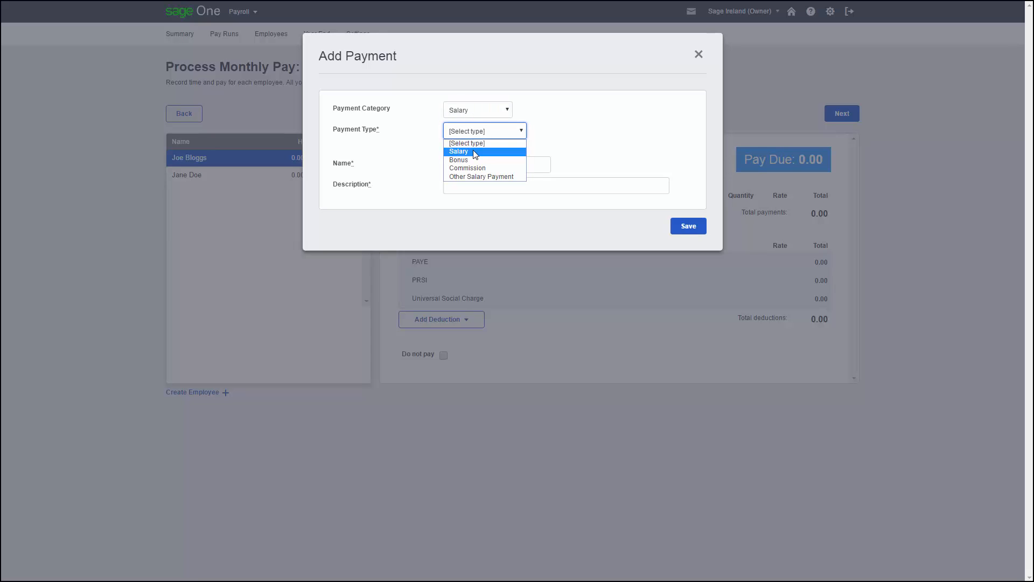
{"action": "left_click", "coordinate": [459, 150]}
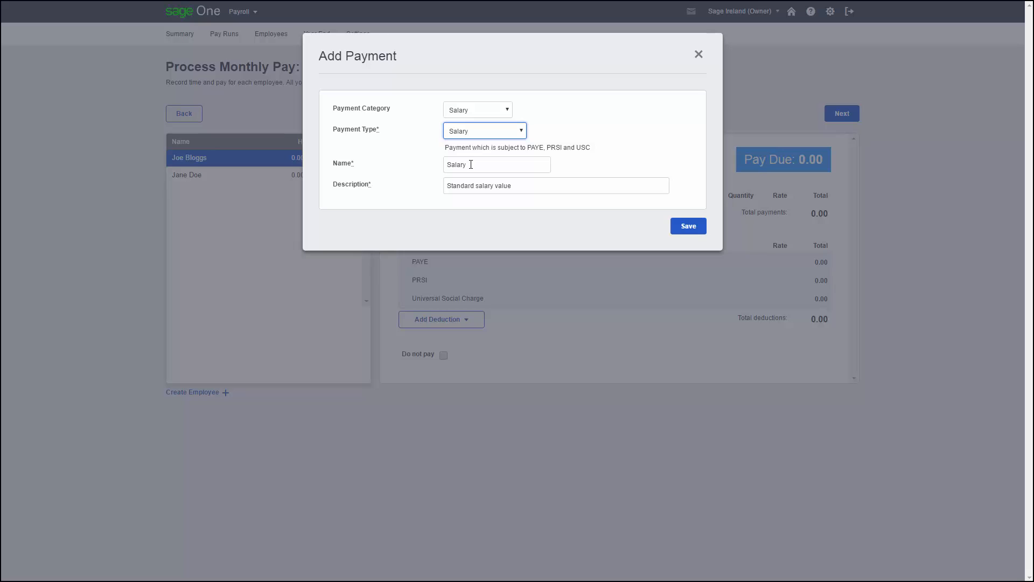
{"action": "double_click", "coordinate": [468, 165]}
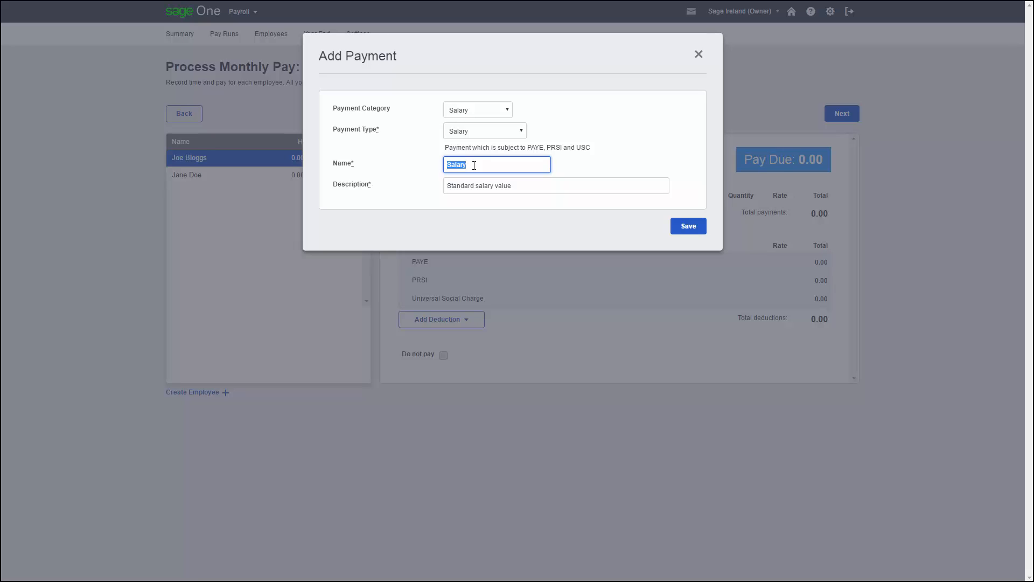
{"action": "type", "text": "Wages"}
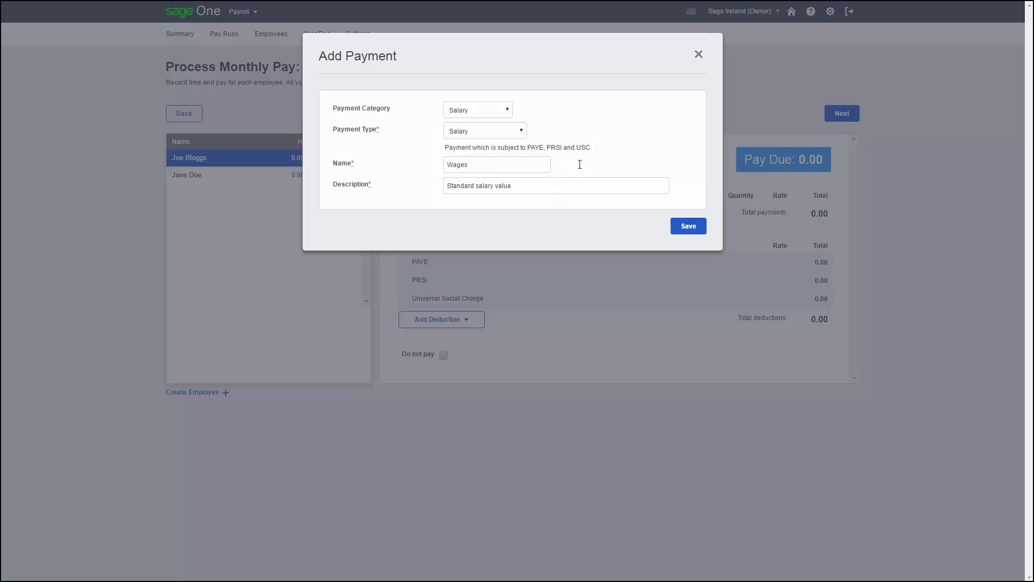
{"action": "mouse_move", "coordinate": [586, 174]}
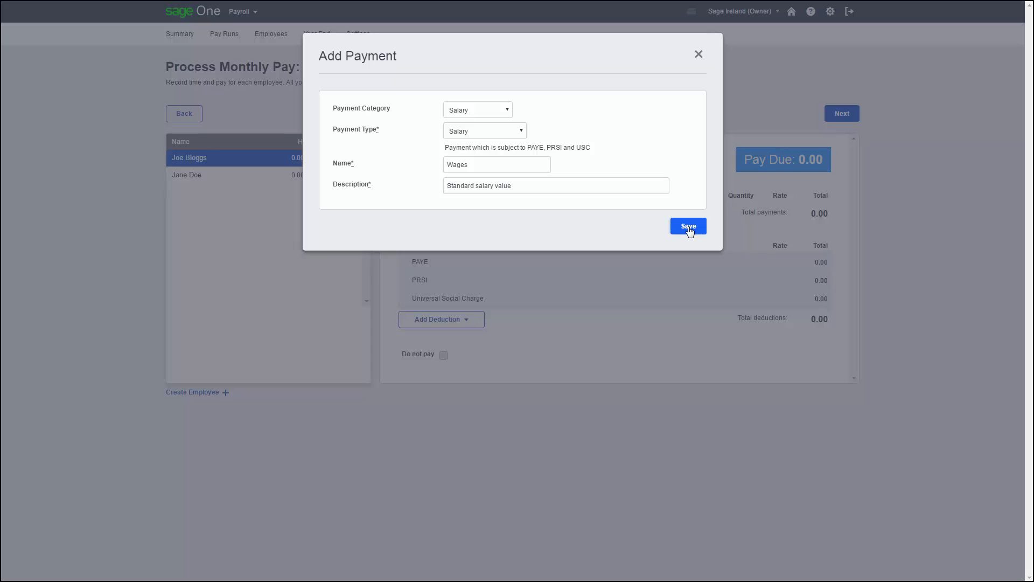
Save the Wages payment and give it a rate of 2000.
{"action": "left_click", "coordinate": [688, 226]}
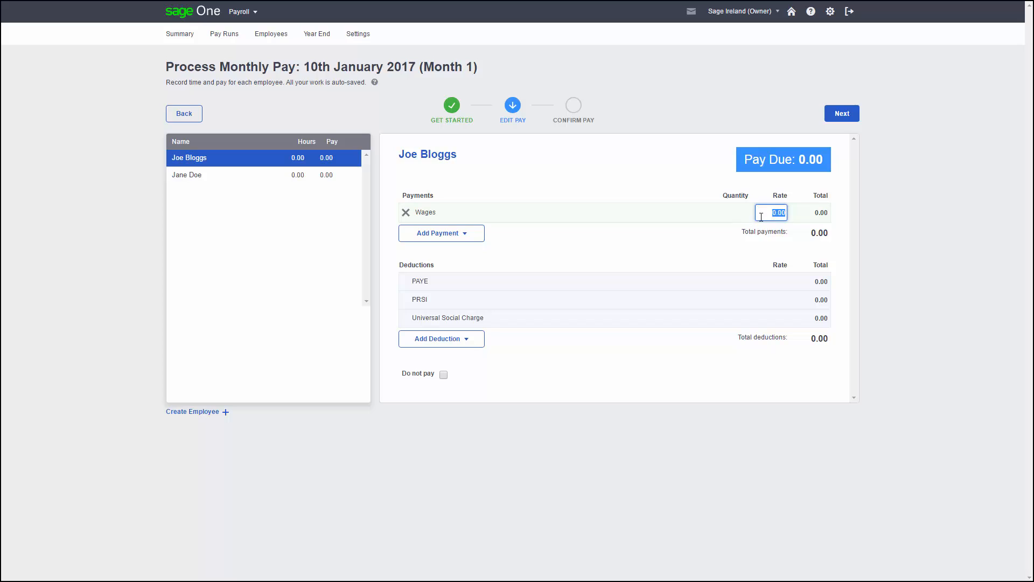
{"action": "type", "text": "2000"}
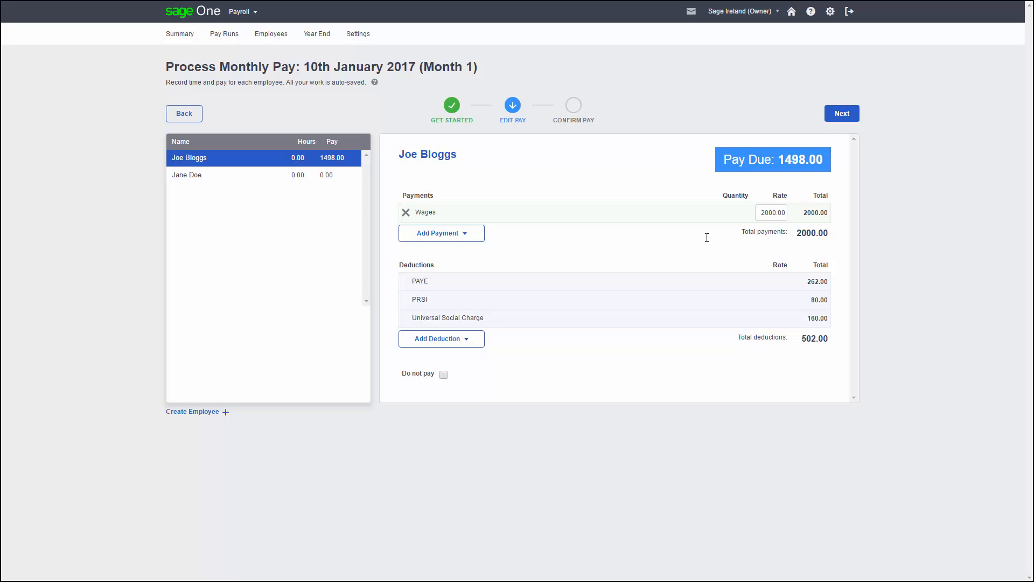
{"action": "mouse_move", "coordinate": [655, 242]}
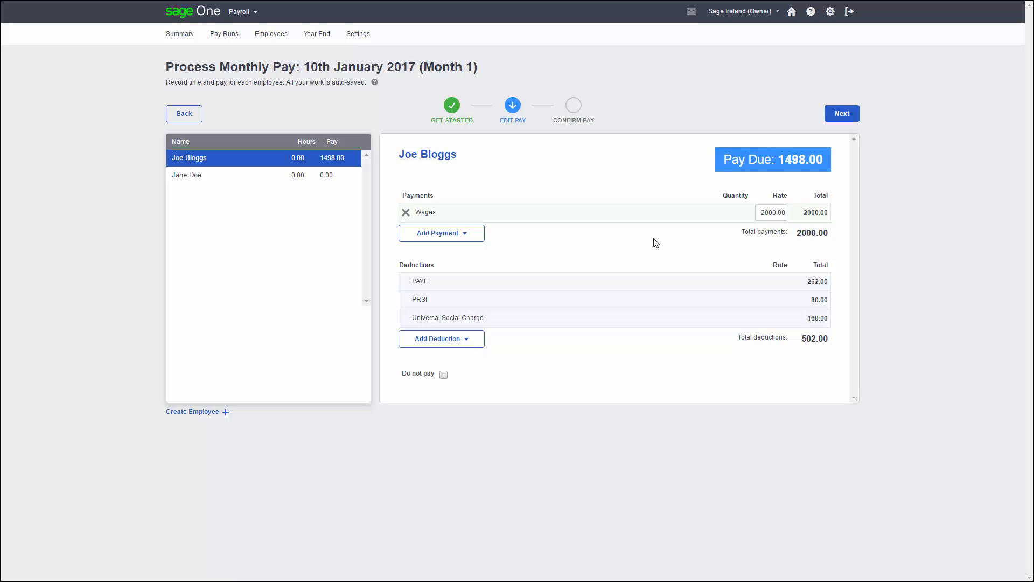
{"action": "mouse_move", "coordinate": [617, 242]}
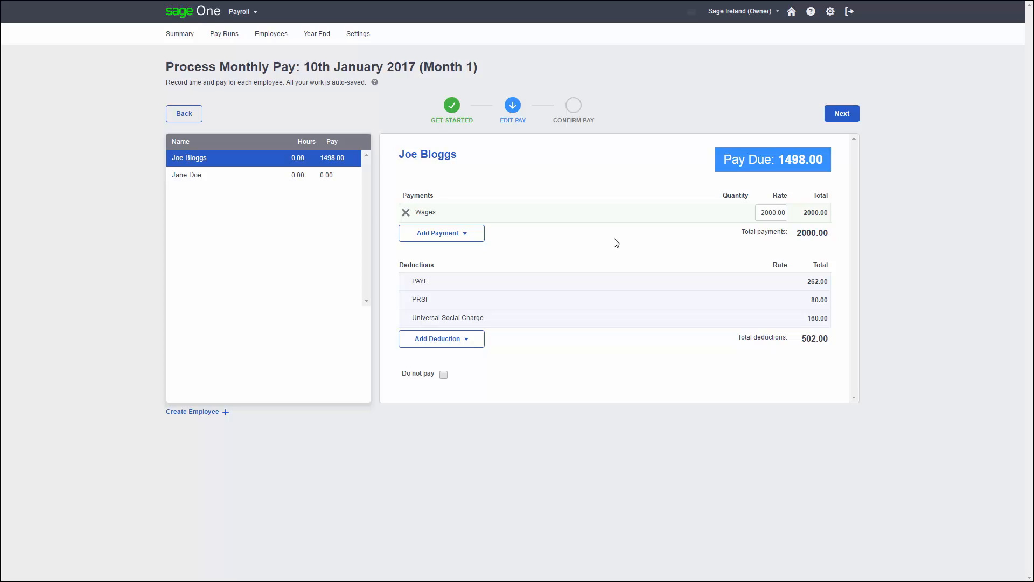
Add and save a new Gross Deductions deduction of type Salary Reduction.
{"action": "left_click", "coordinate": [442, 339]}
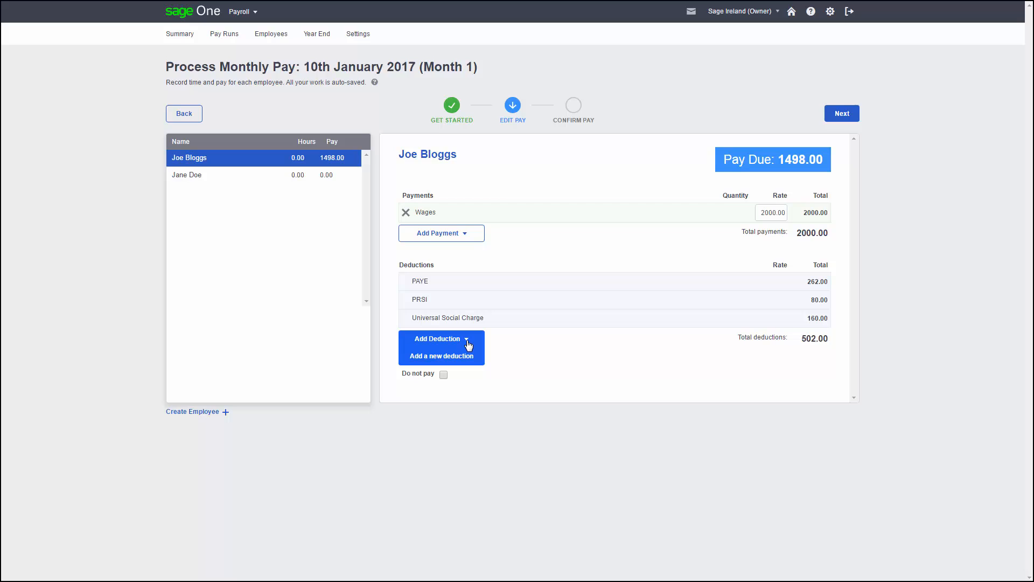
{"action": "mouse_move", "coordinate": [458, 360]}
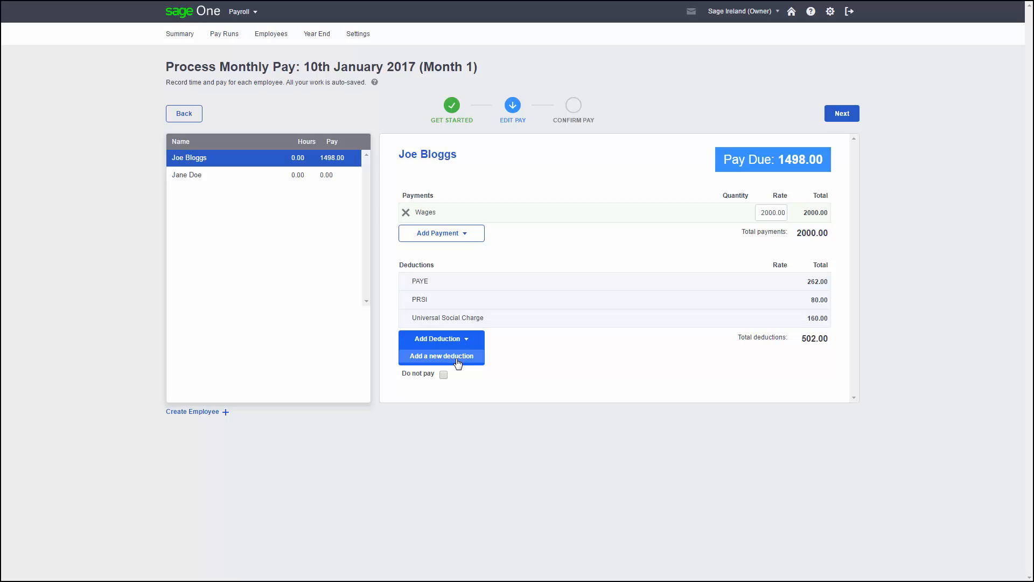
{"action": "left_click", "coordinate": [442, 355]}
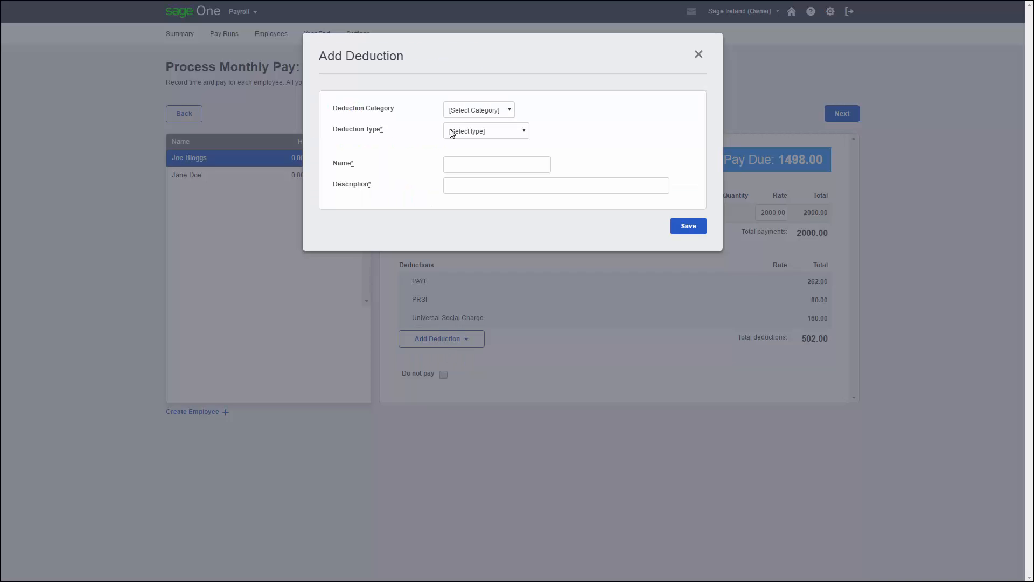
{"action": "left_click", "coordinate": [479, 110]}
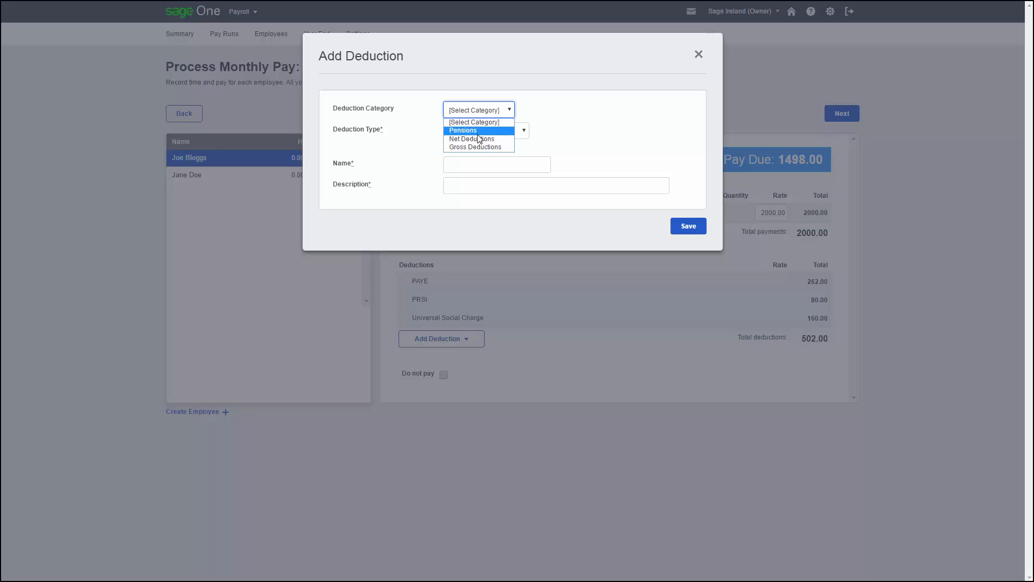
{"action": "left_click", "coordinate": [474, 147]}
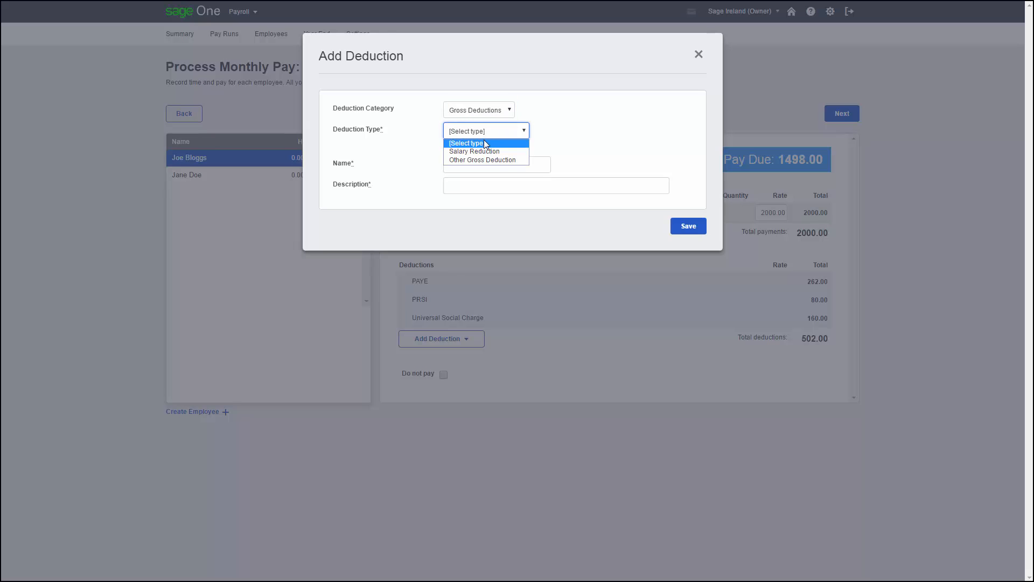
{"action": "left_click", "coordinate": [474, 151]}
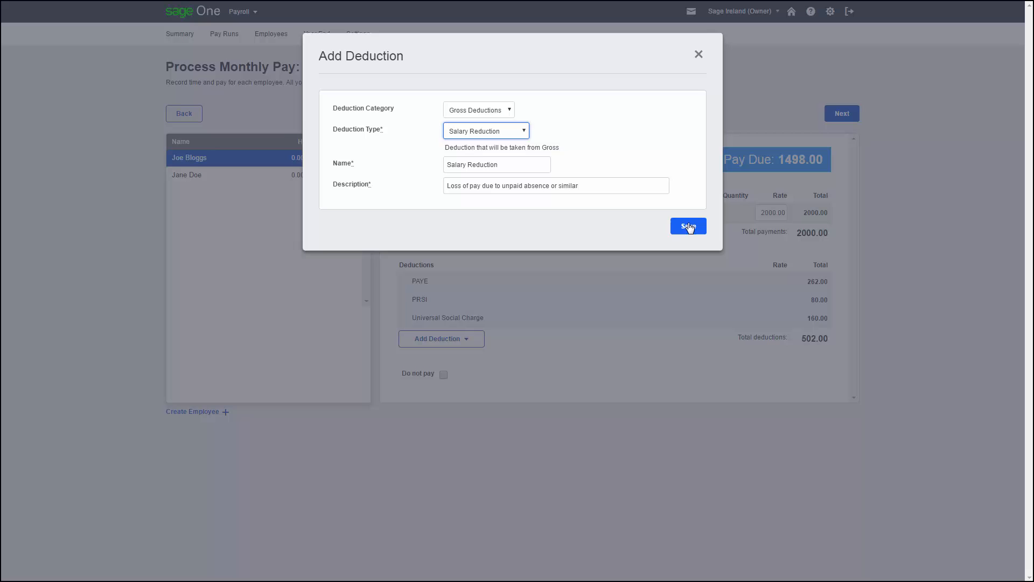
{"action": "left_click", "coordinate": [688, 226]}
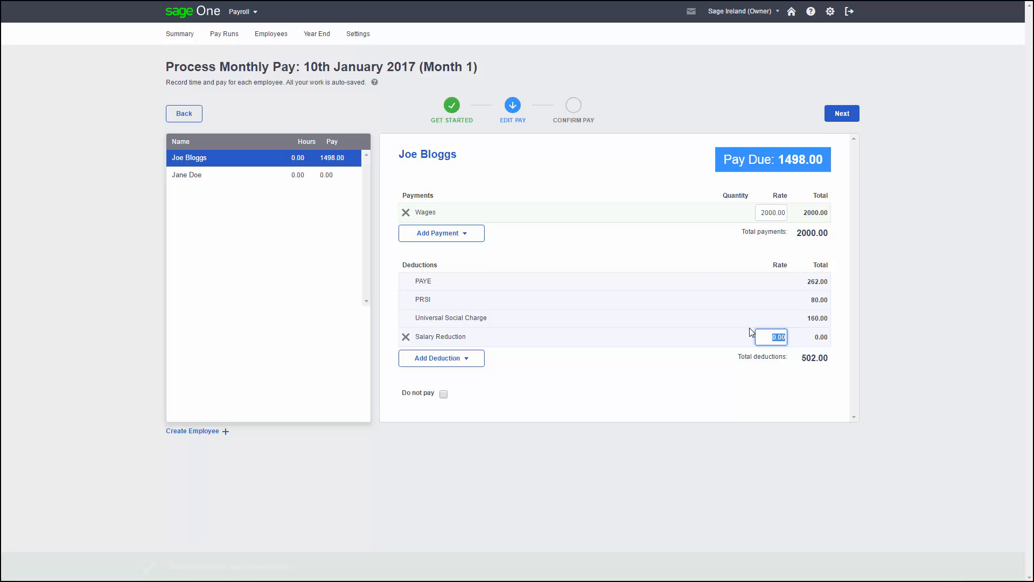
{"action": "mouse_move", "coordinate": [765, 337]}
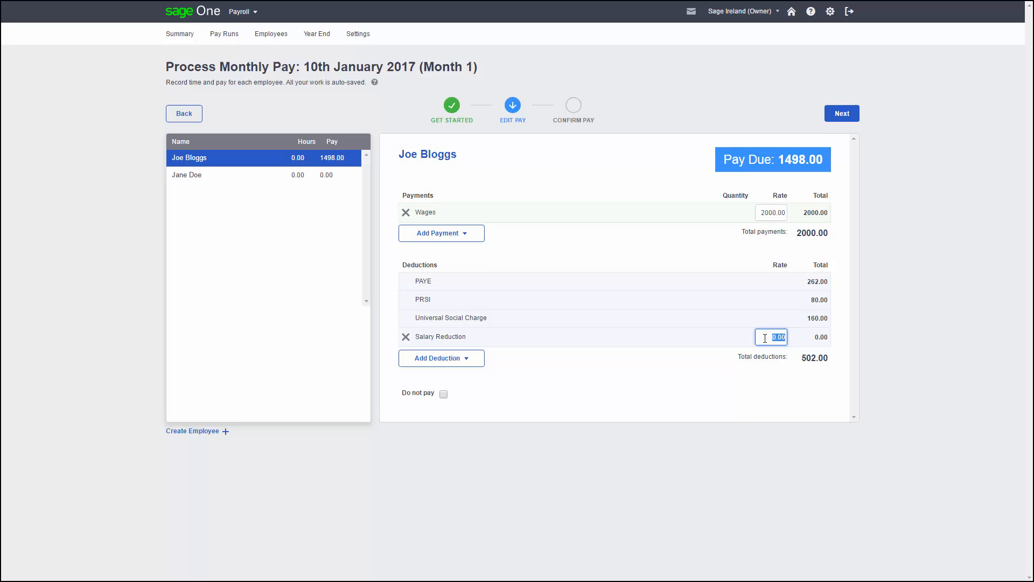
Enter 200 as the Salary Reduction rate, bringing pay due to 1368.17.
{"action": "type", "text": "200"}
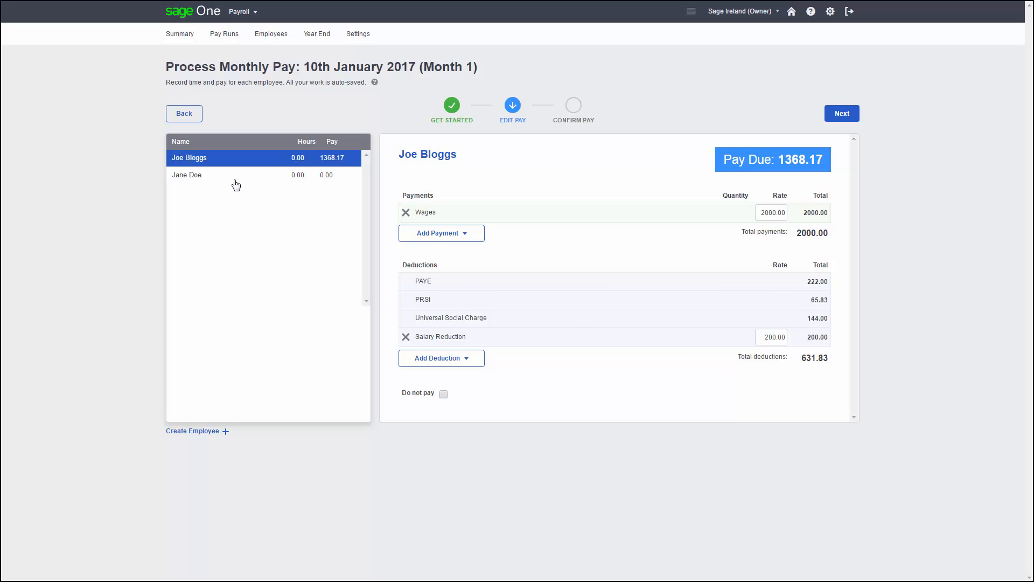
{"action": "mouse_move", "coordinate": [212, 184]}
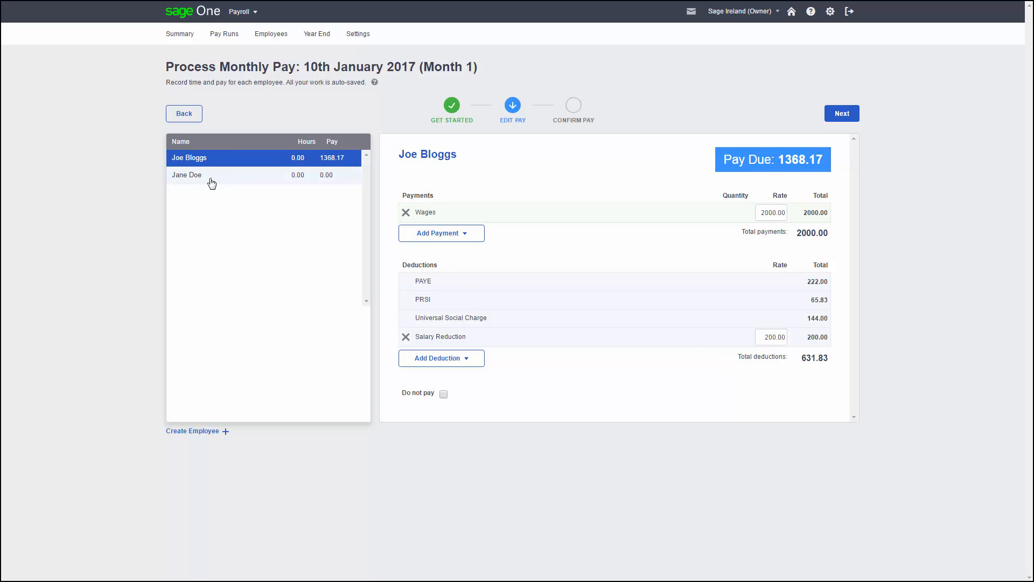
Give Jane Doe a Wages payment of 1500.00 and move to the confirmation step.
{"action": "left_click", "coordinate": [210, 176]}
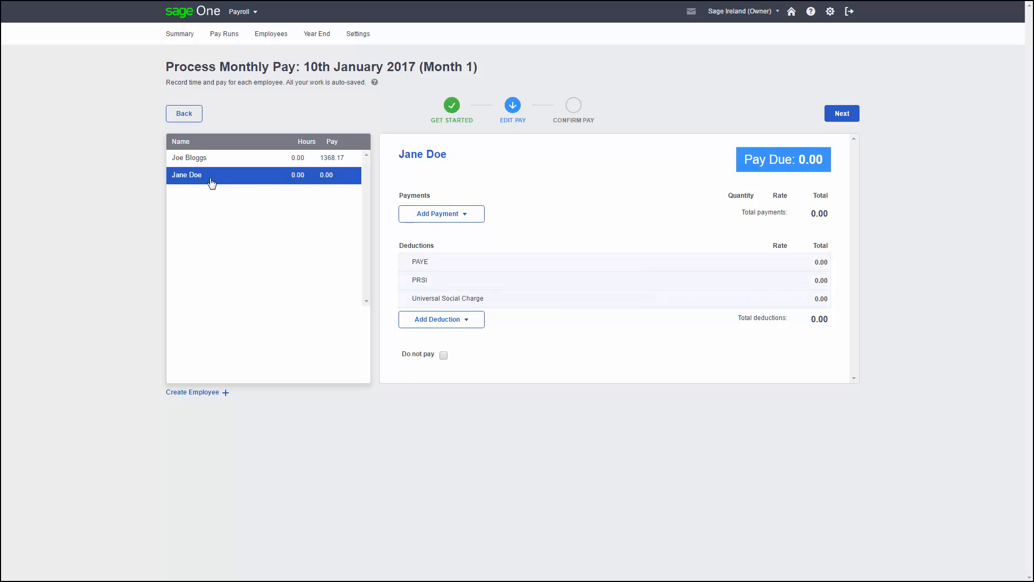
{"action": "mouse_move", "coordinate": [386, 191]}
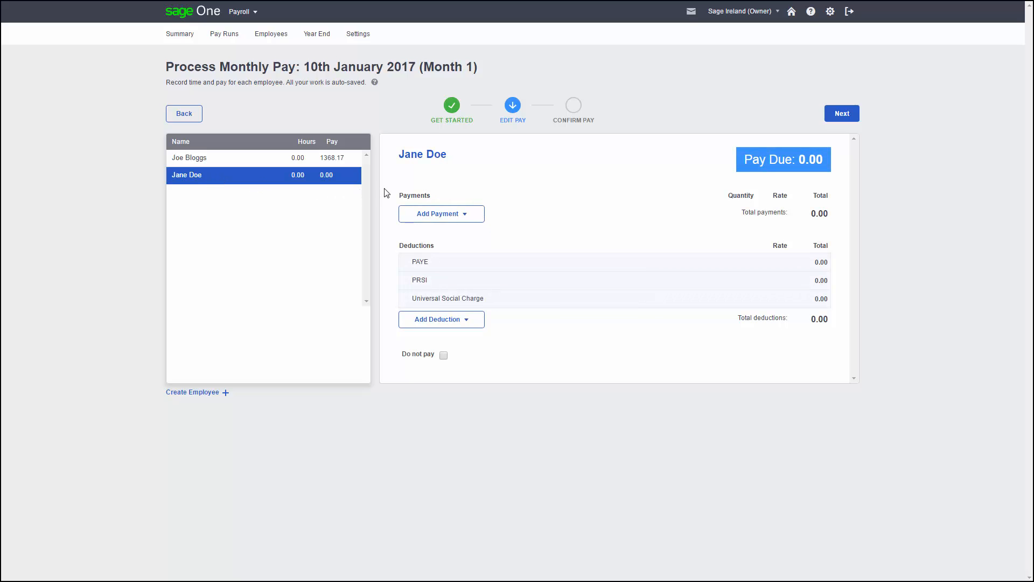
{"action": "left_click", "coordinate": [441, 213]}
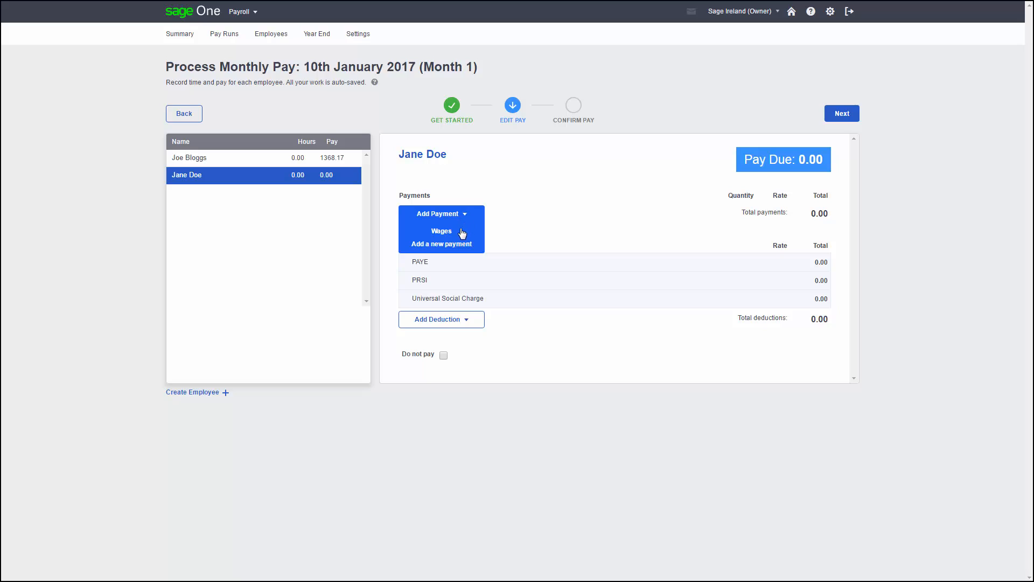
{"action": "mouse_move", "coordinate": [451, 237]}
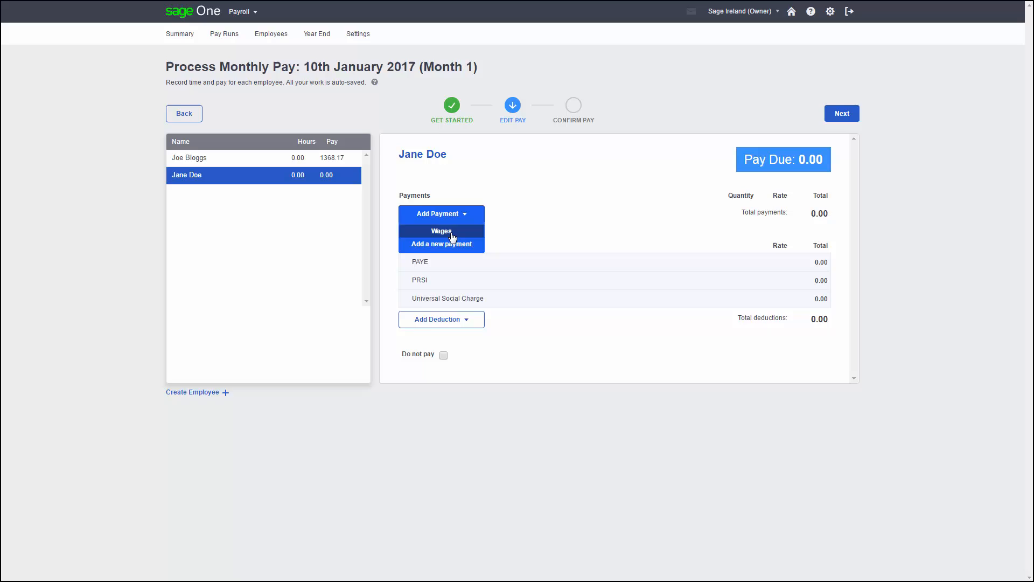
{"action": "left_click", "coordinate": [441, 231]}
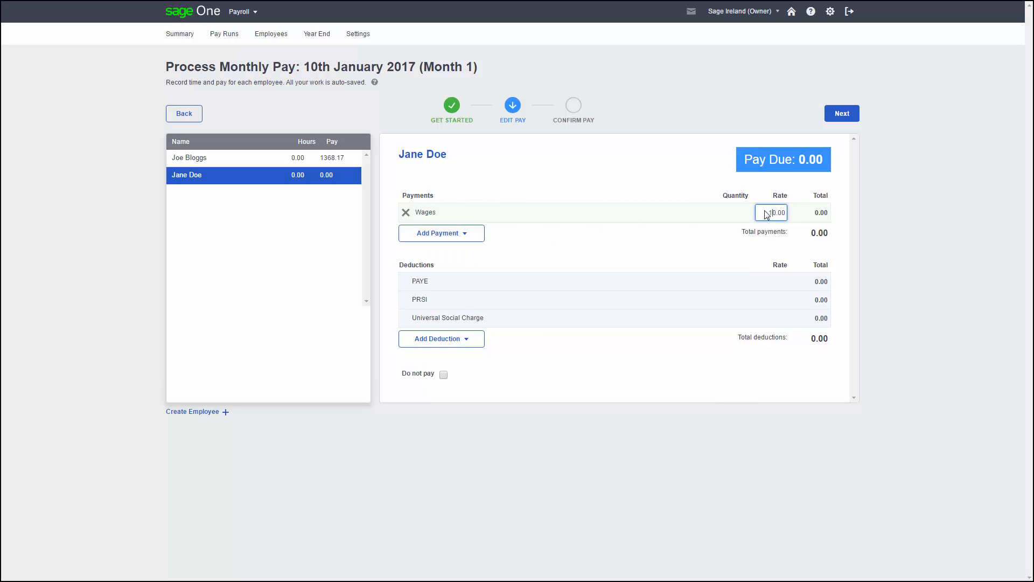
{"action": "type", "text": "1500.00"}
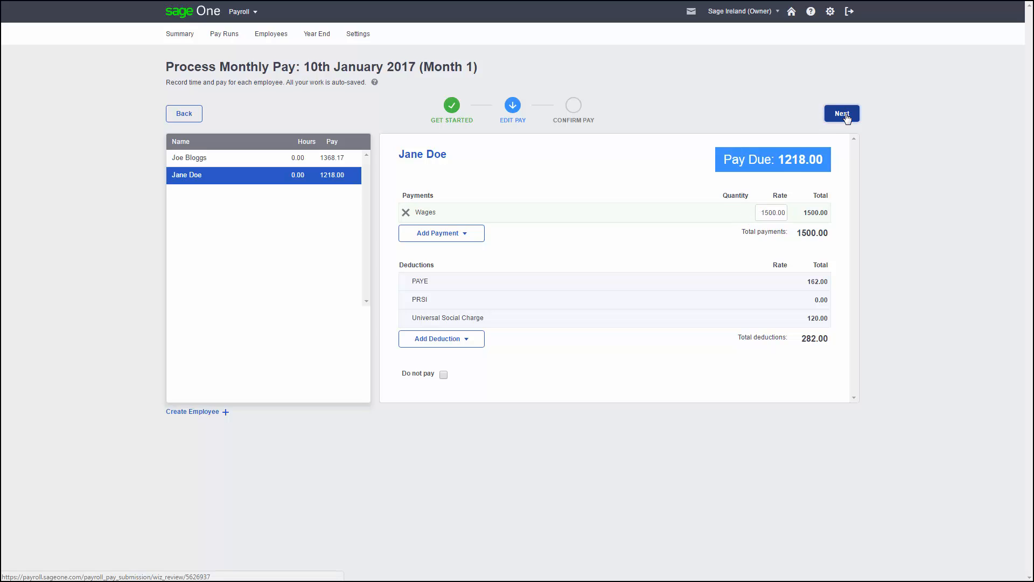
{"action": "left_click", "coordinate": [842, 113]}
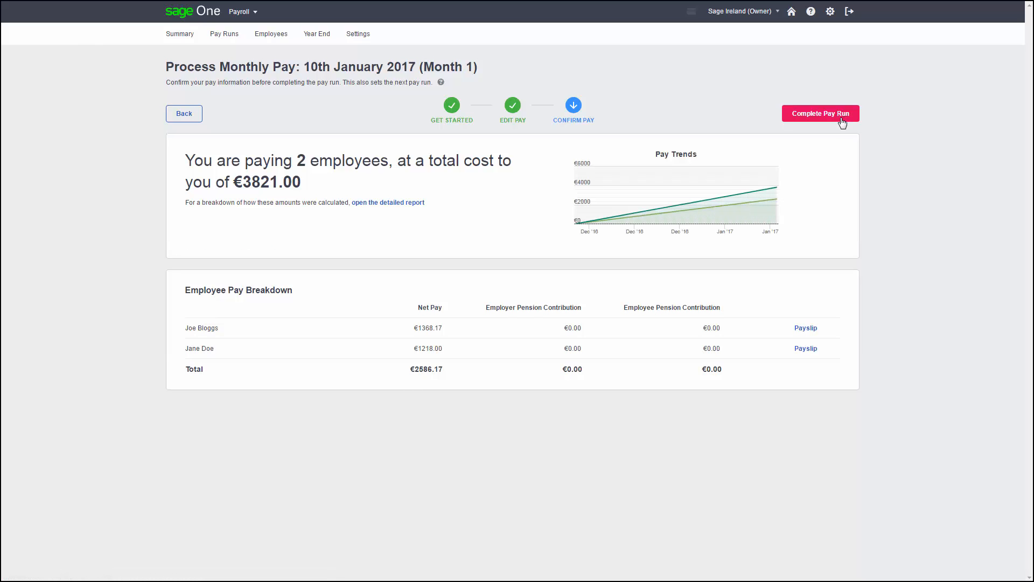
{"action": "mouse_move", "coordinate": [806, 353]}
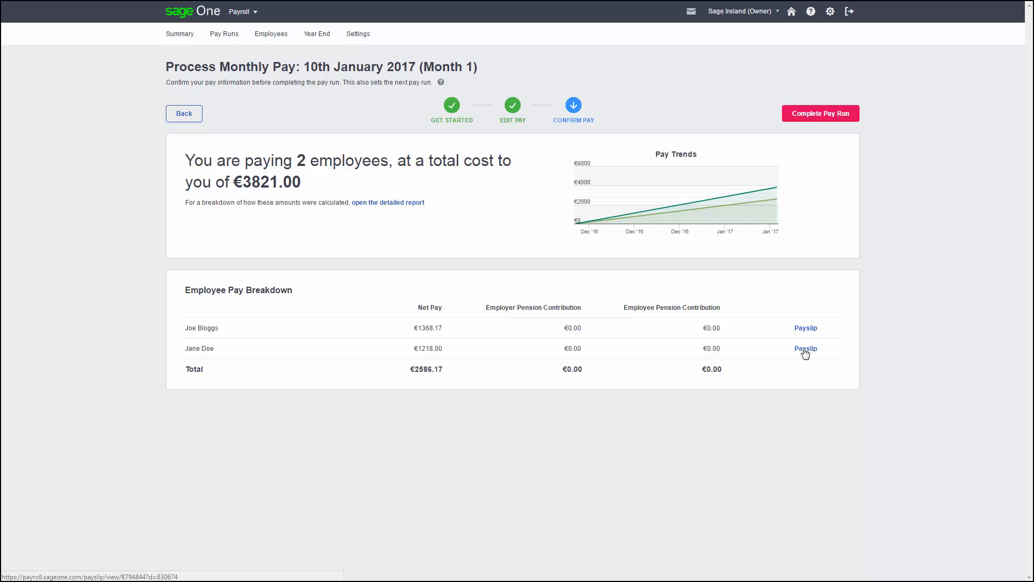
{"action": "mouse_move", "coordinate": [375, 205]}
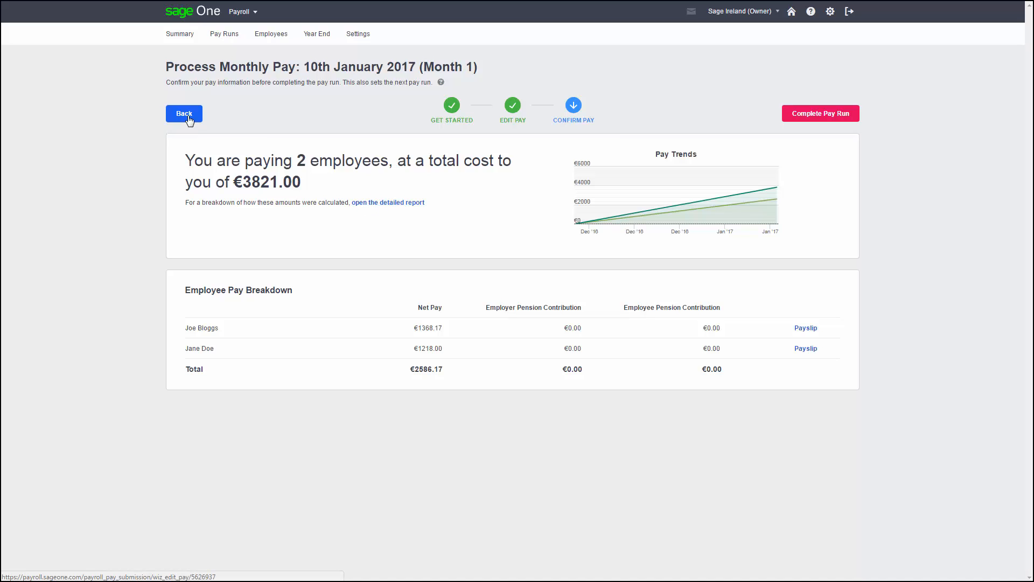
{"action": "mouse_move", "coordinate": [233, 147]}
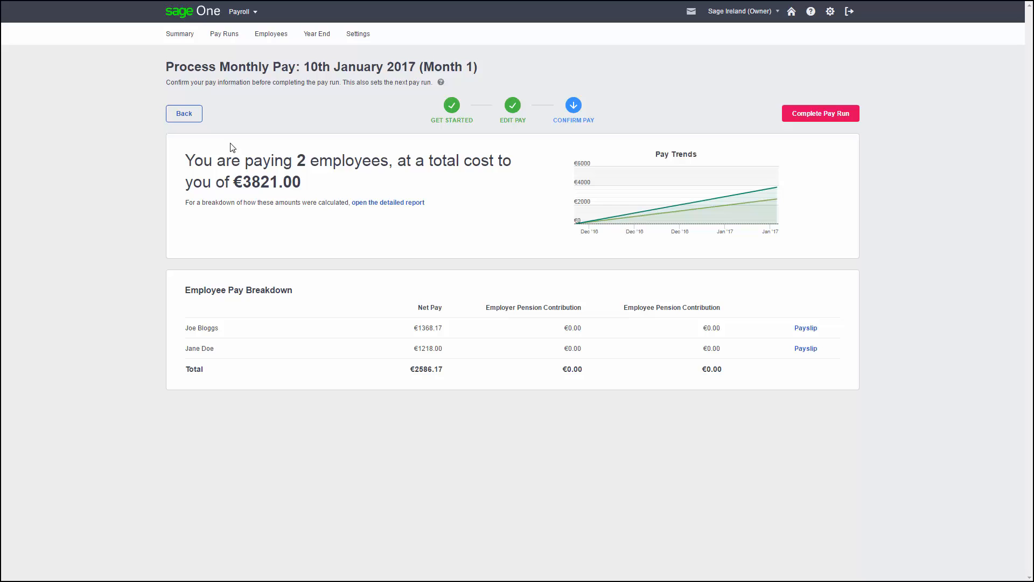
{"action": "mouse_move", "coordinate": [589, 124]}
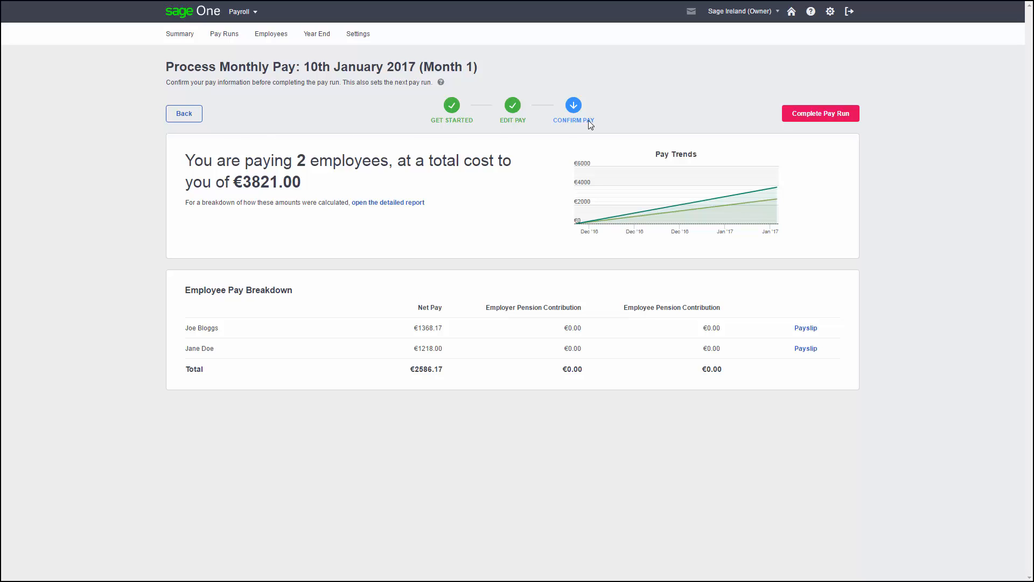
Complete the pay run and confirm the pay values for both employees.
{"action": "left_click", "coordinate": [821, 113]}
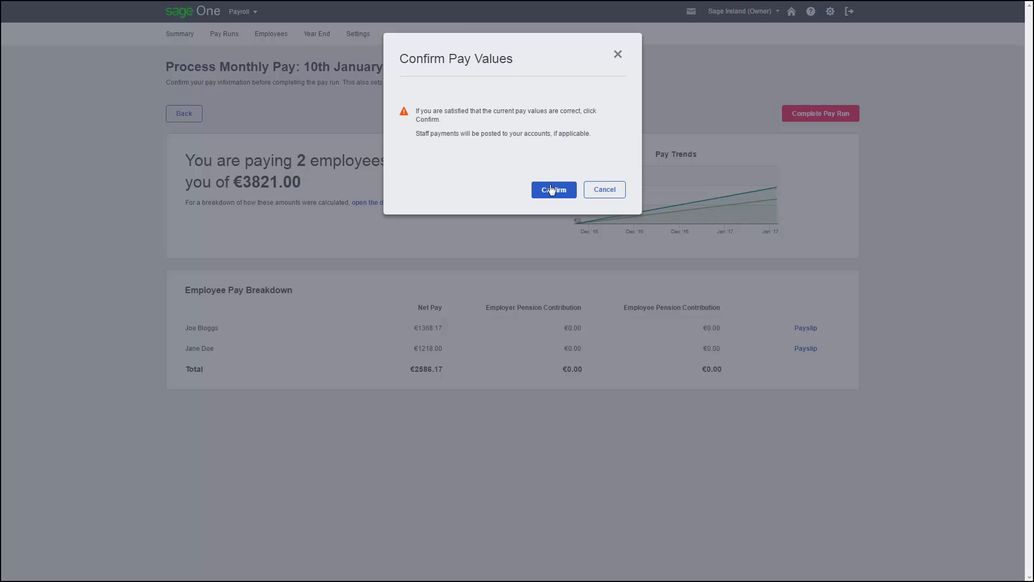
{"action": "left_click", "coordinate": [554, 189]}
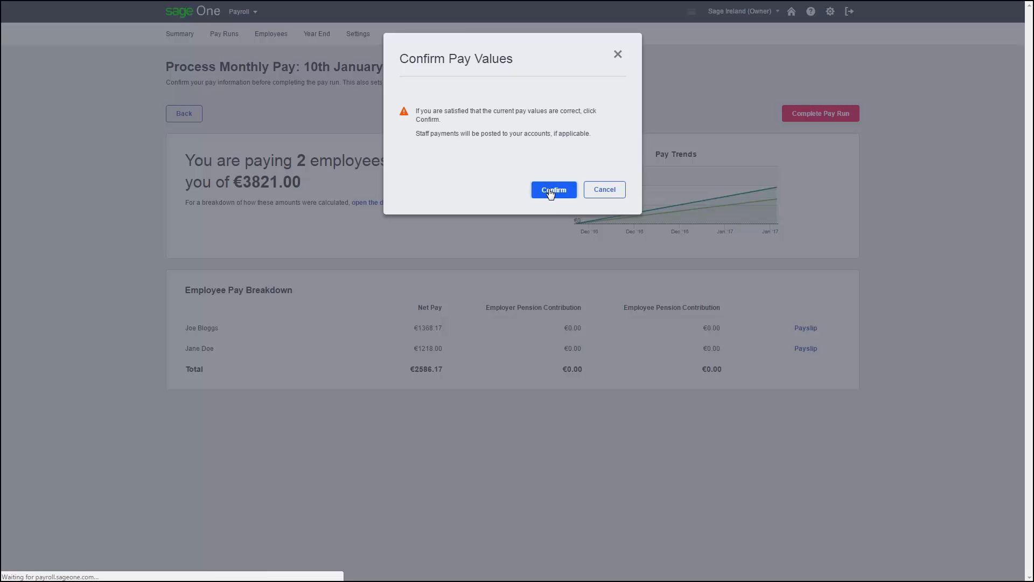
{"action": "left_click", "coordinate": [554, 189]}
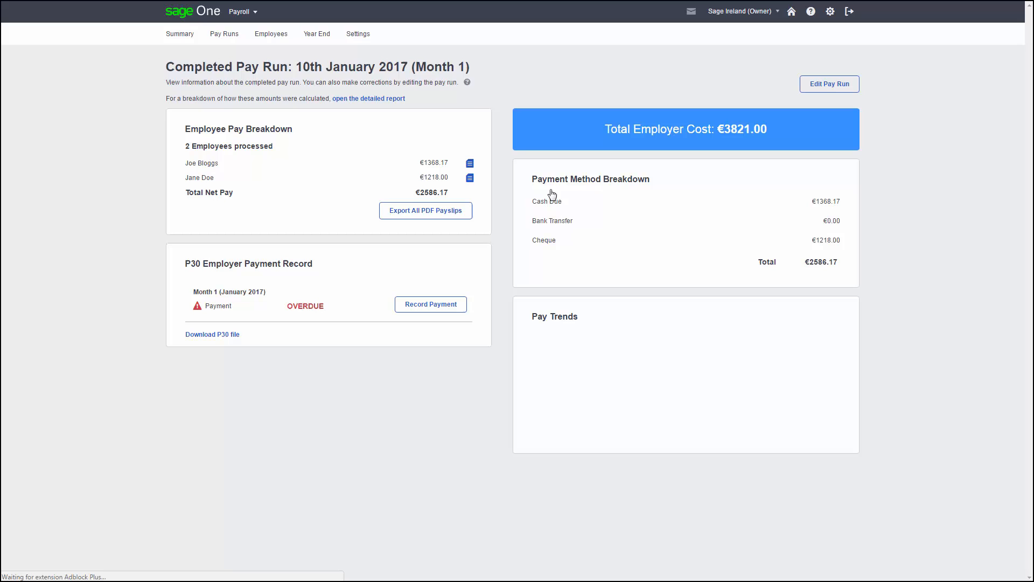